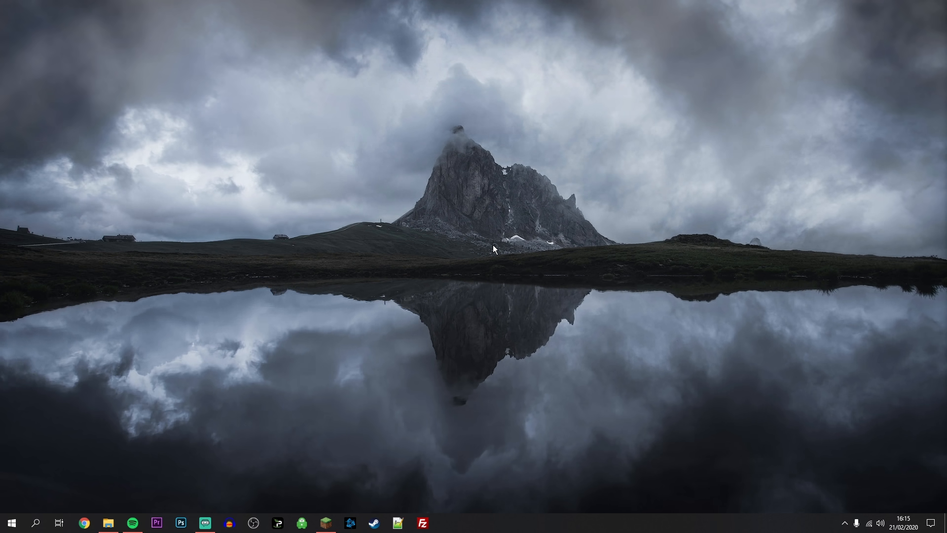
pyautogui.moveTo(483, 250)
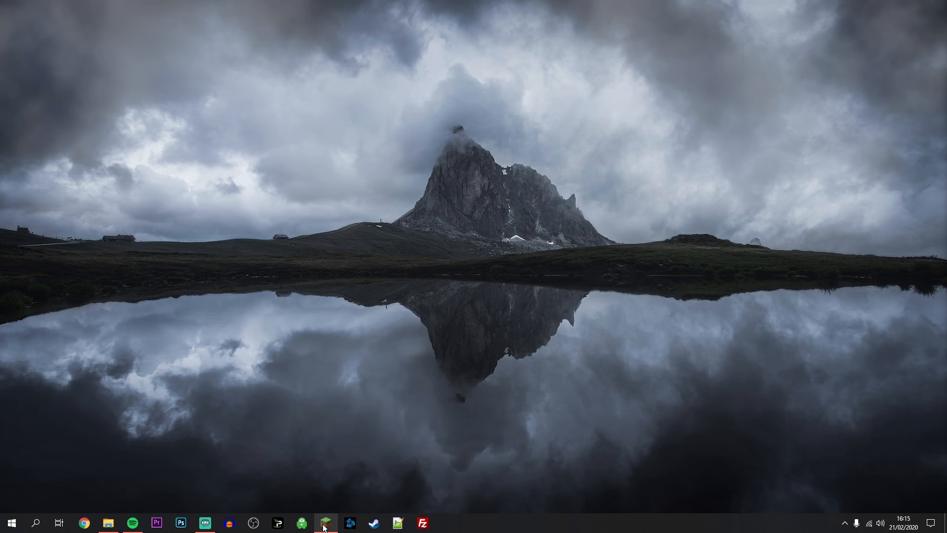
# - Launch Minecraft 1.15.2 once from the launcher and quit the game
pyautogui.click(325, 522)
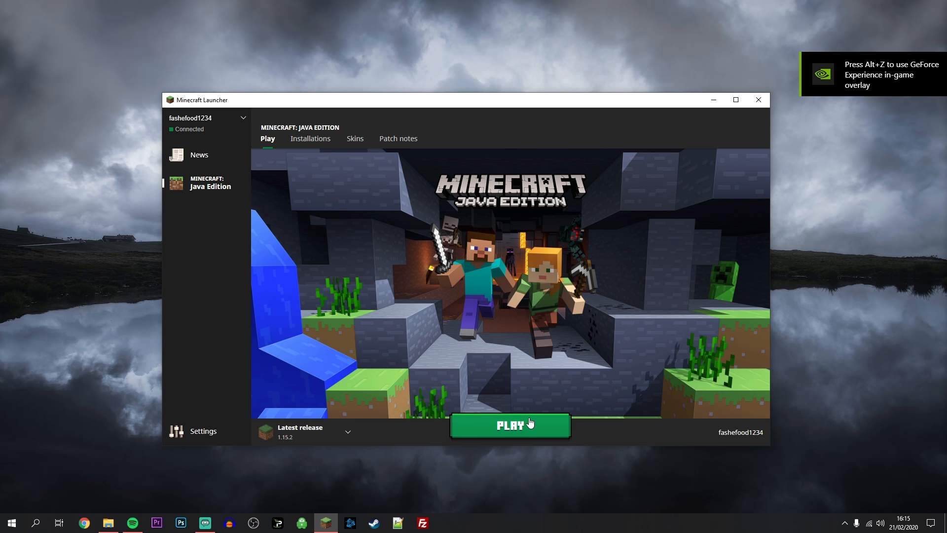
pyautogui.moveTo(542, 426)
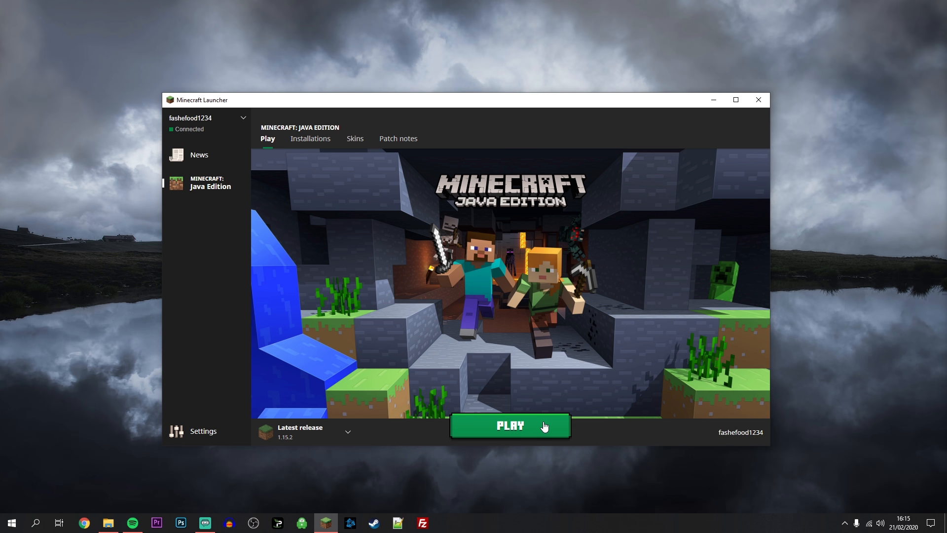
pyautogui.click(509, 425)
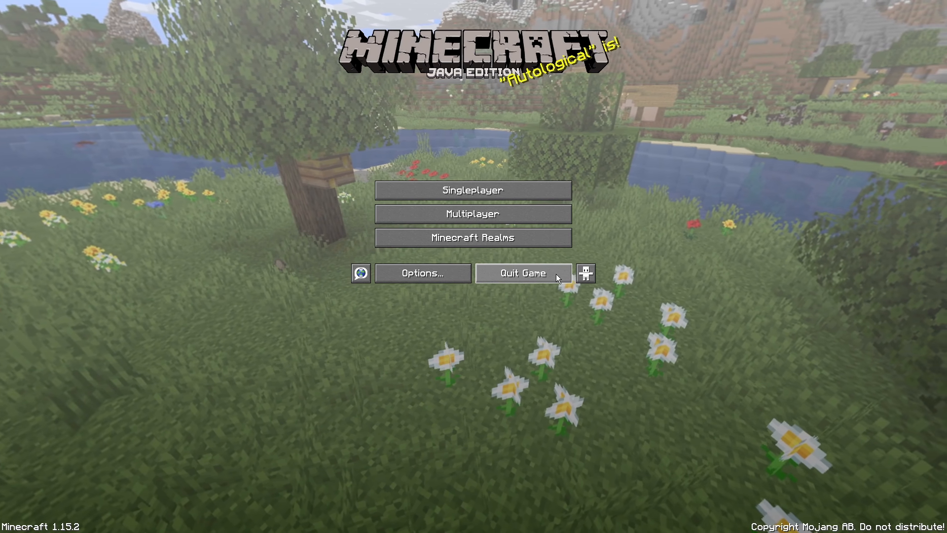
pyautogui.click(523, 274)
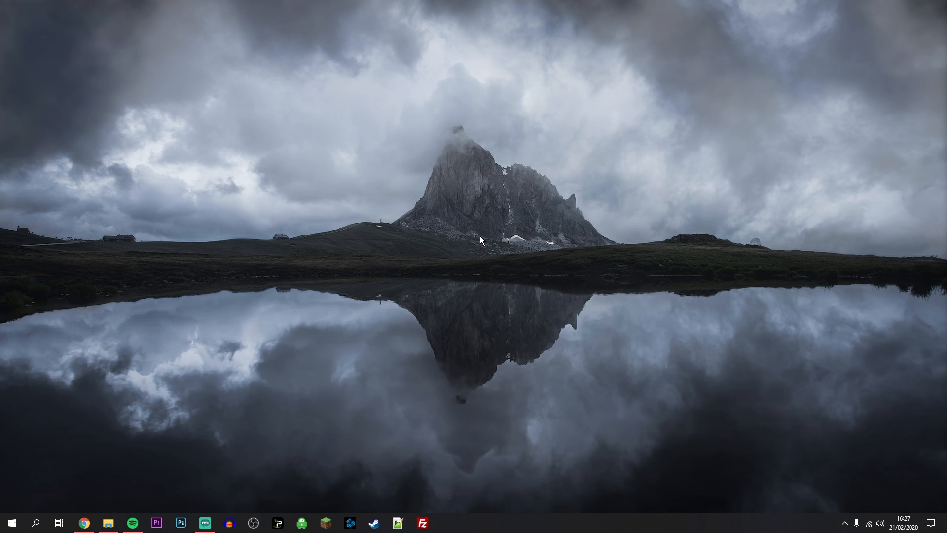
pyautogui.moveTo(238, 383)
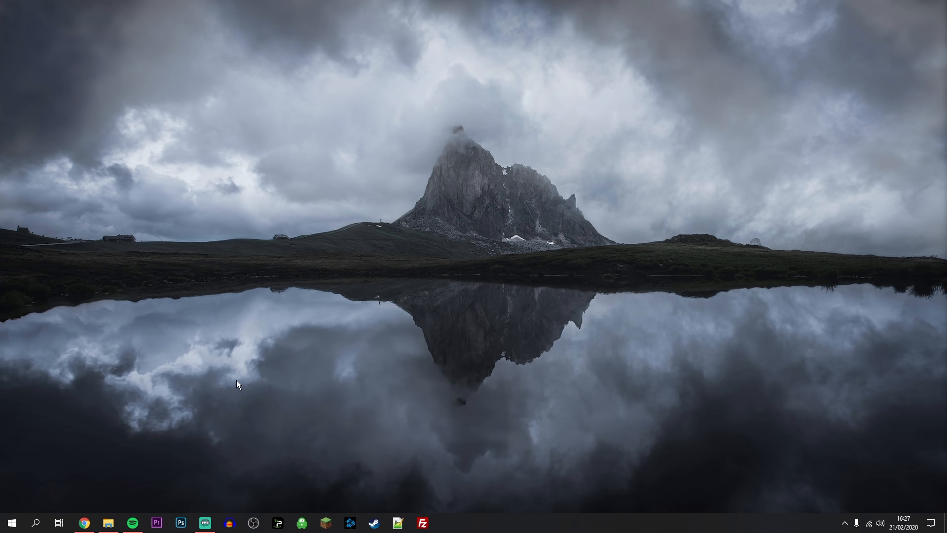
# - On optifine.net downloads, show preview versions and download OptiFine 1.15.2 HD U G1 pre6
pyautogui.click(83, 523)
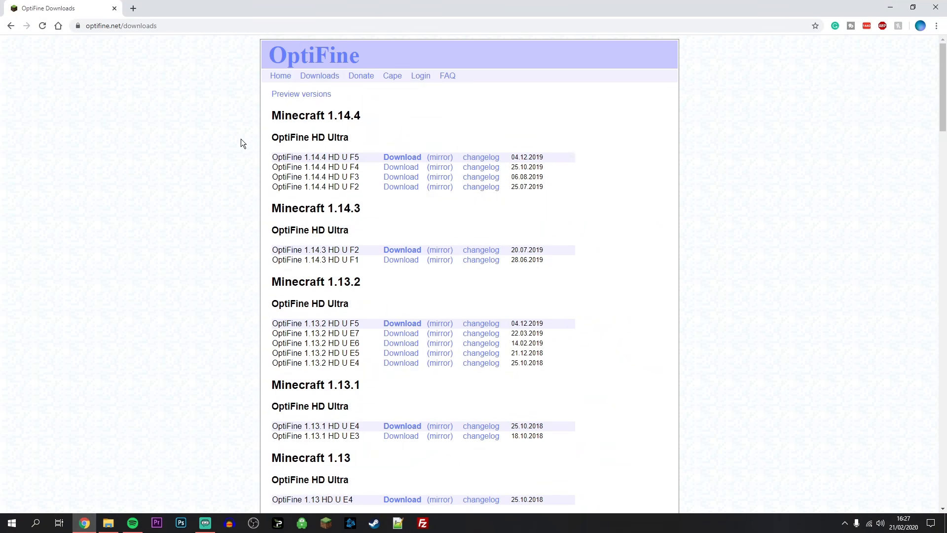
pyautogui.moveTo(602, 195)
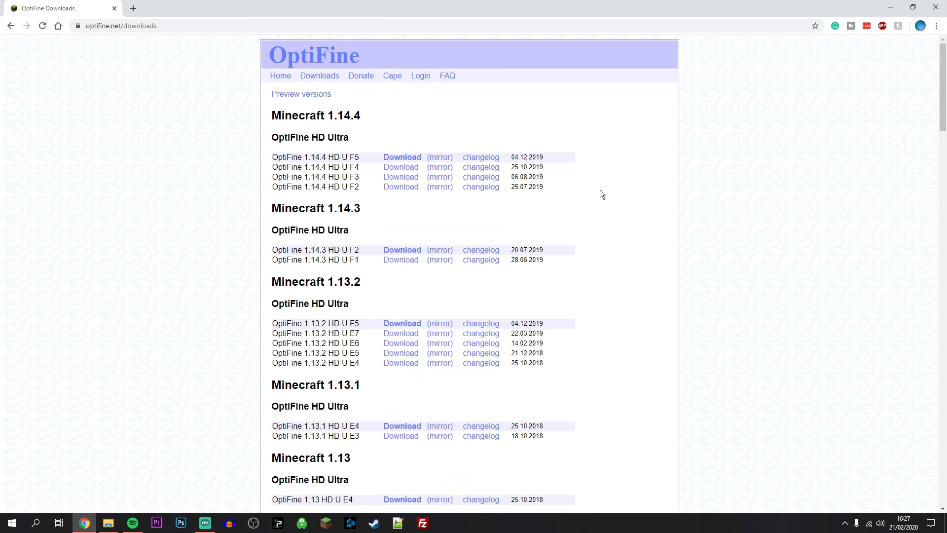
pyautogui.moveTo(272, 93); pyautogui.dragTo(361, 208)
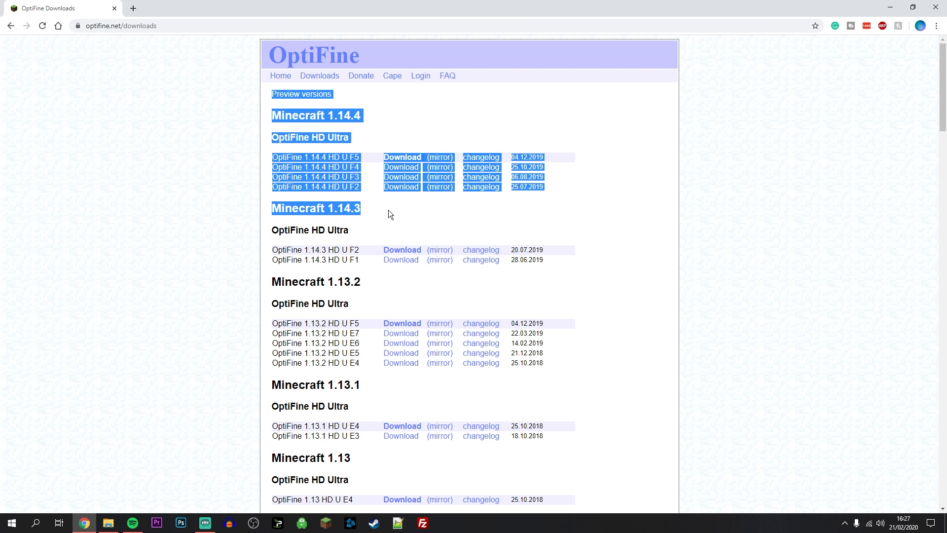
pyautogui.click(401, 250)
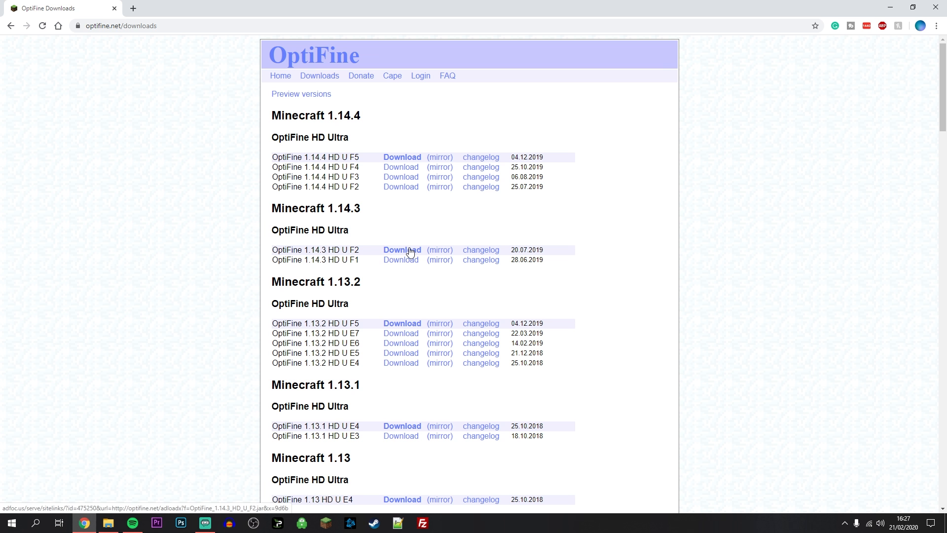
pyautogui.moveTo(275, 227)
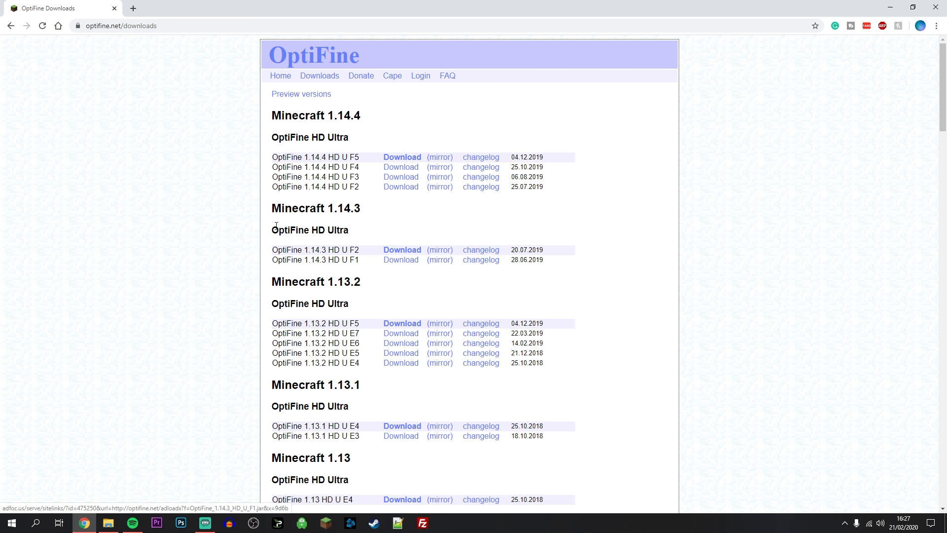
pyautogui.press('F11')
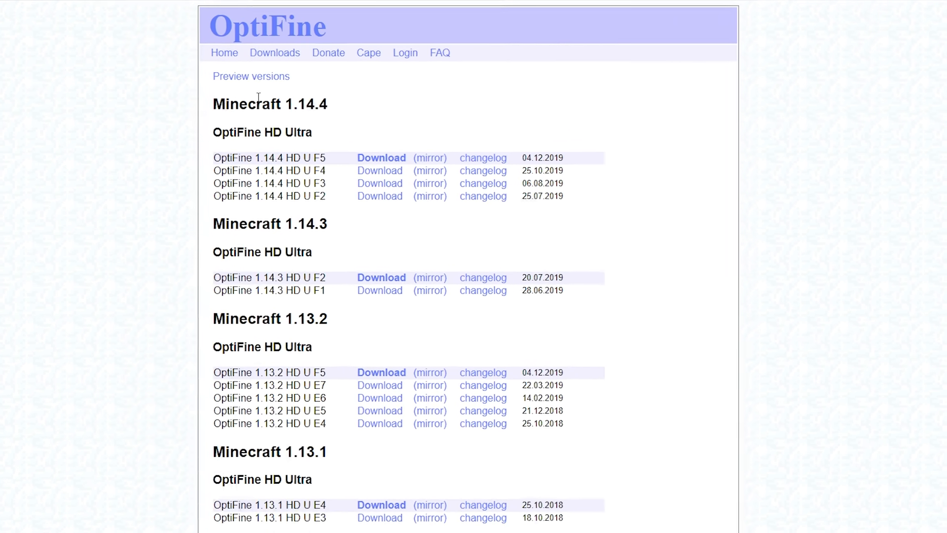
pyautogui.click(251, 76)
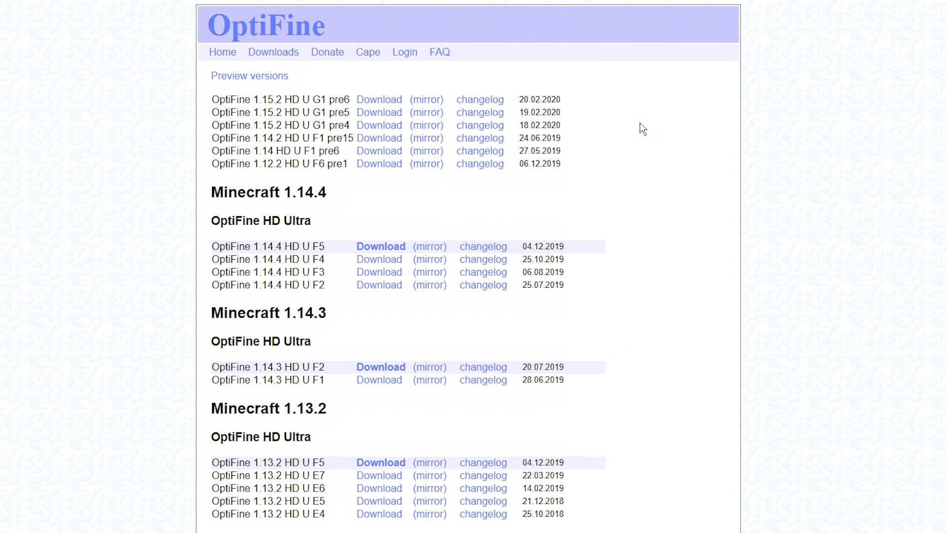
pyautogui.moveTo(624, 130)
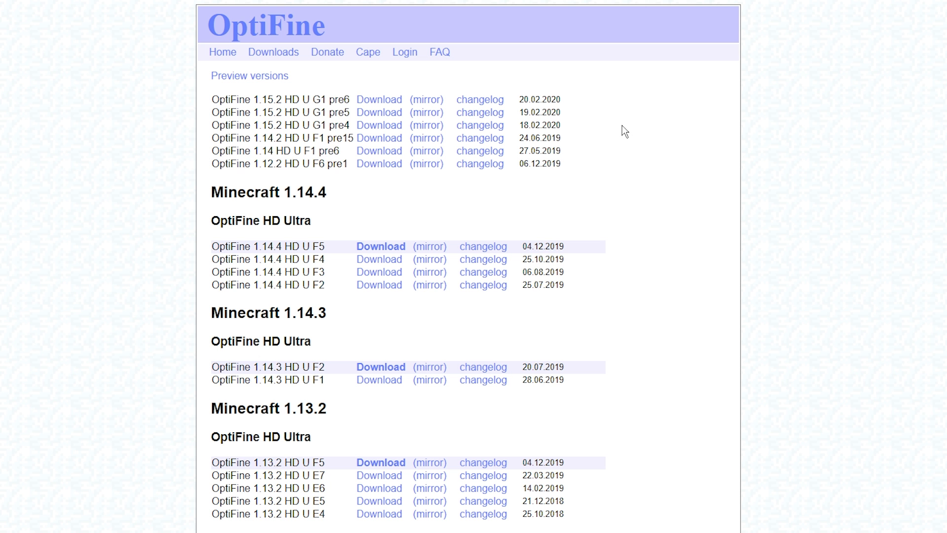
pyautogui.moveTo(501, 80)
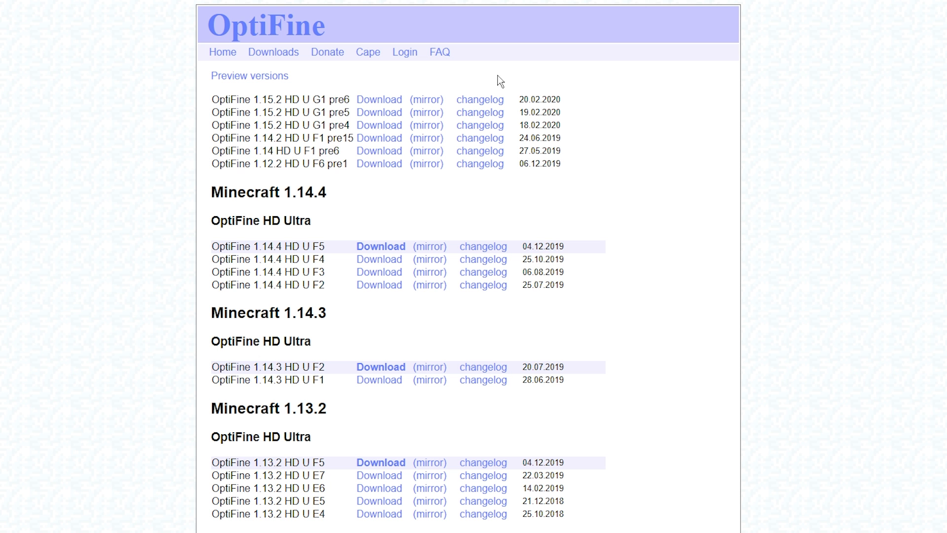
pyautogui.moveTo(489, 79)
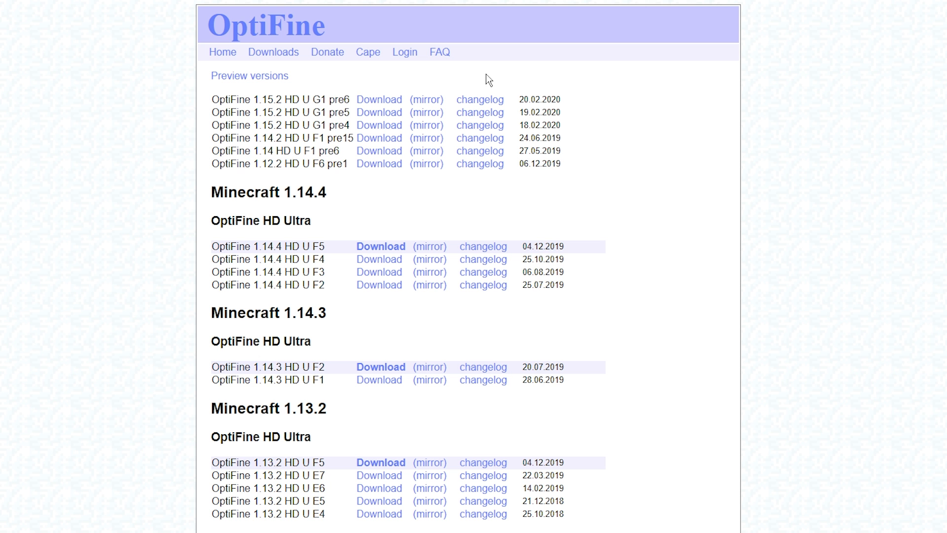
pyautogui.moveTo(381, 104)
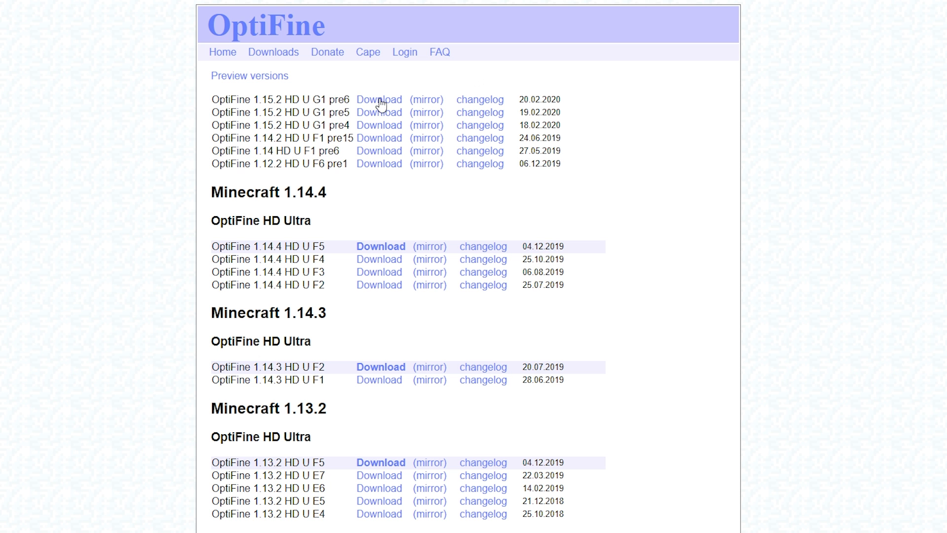
pyautogui.click(379, 98)
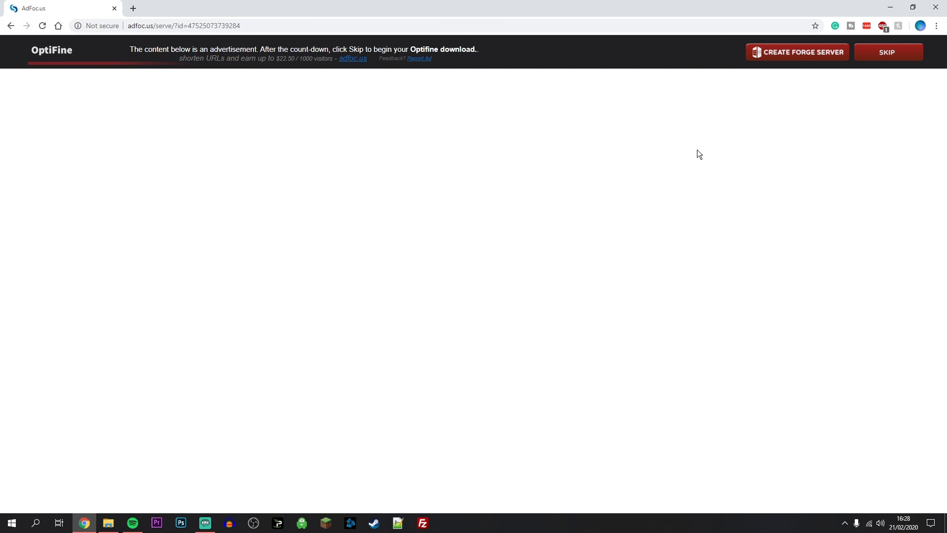
pyautogui.moveTo(711, 147)
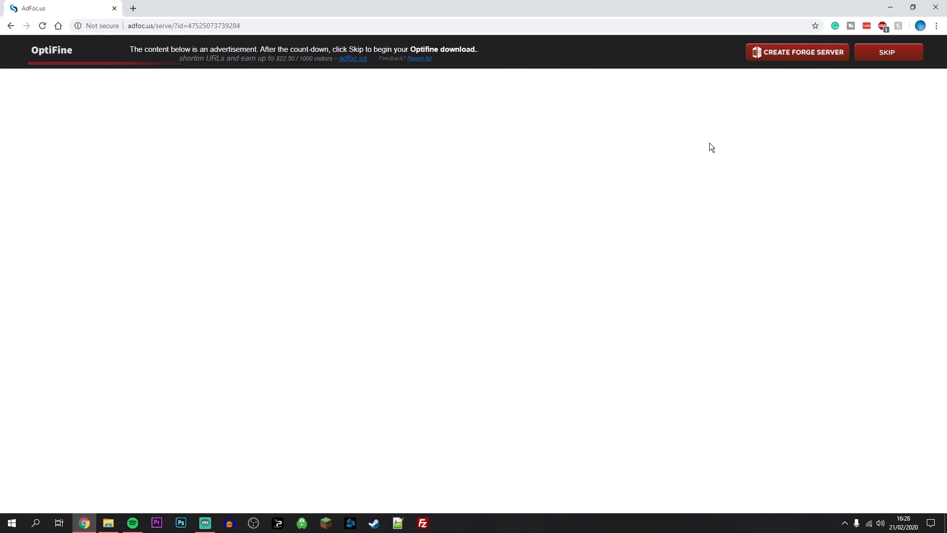
pyautogui.moveTo(887, 52)
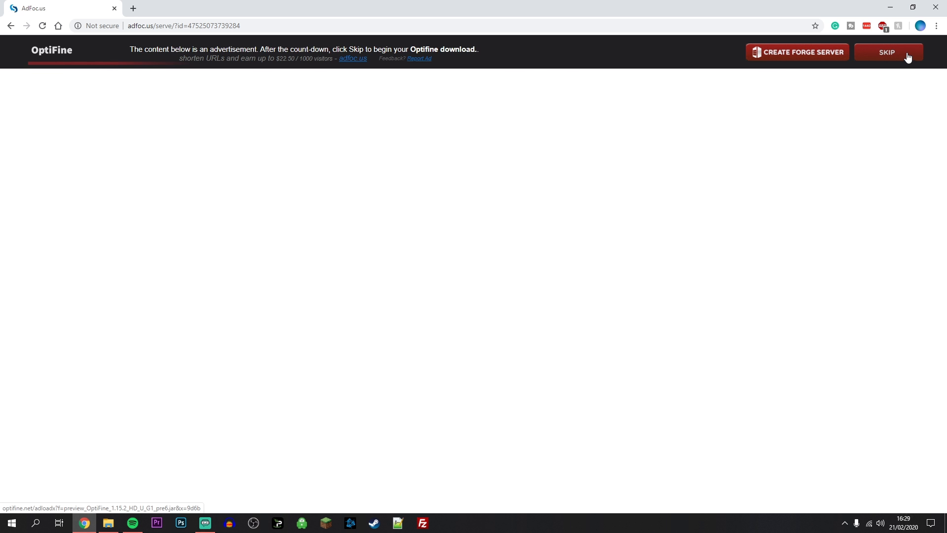
# - Skip the advertisement and keep the preview_OptiFine_1.15.2 jar despite the warning
pyautogui.click(887, 52)
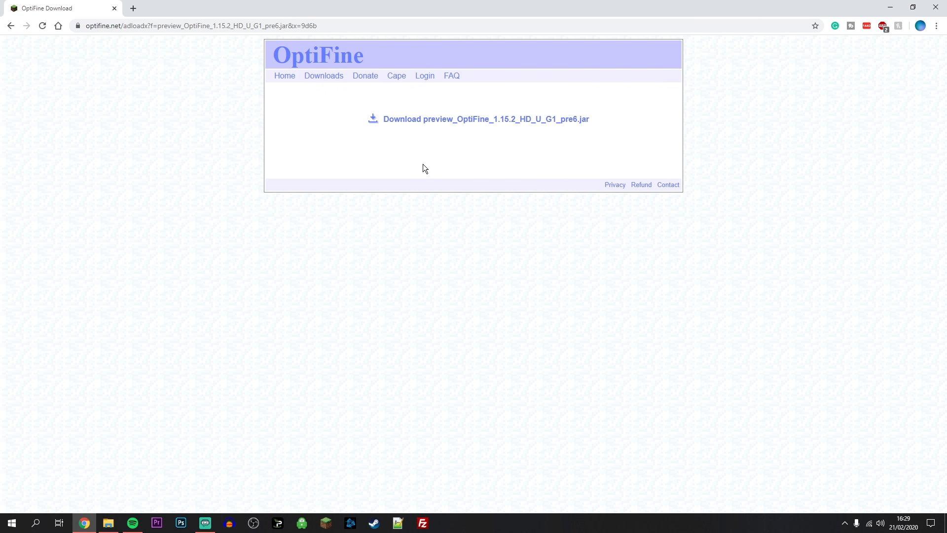
pyautogui.moveTo(439, 119)
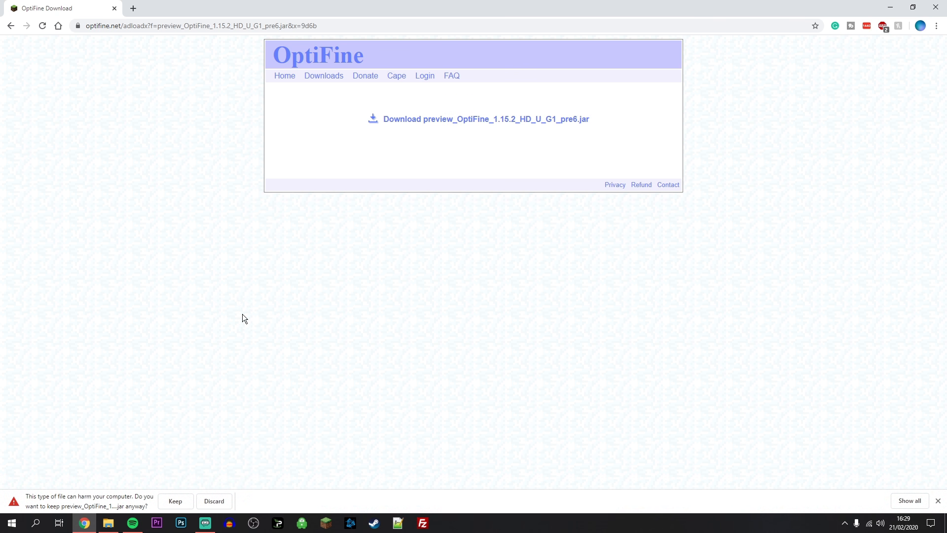
pyautogui.moveTo(217, 381)
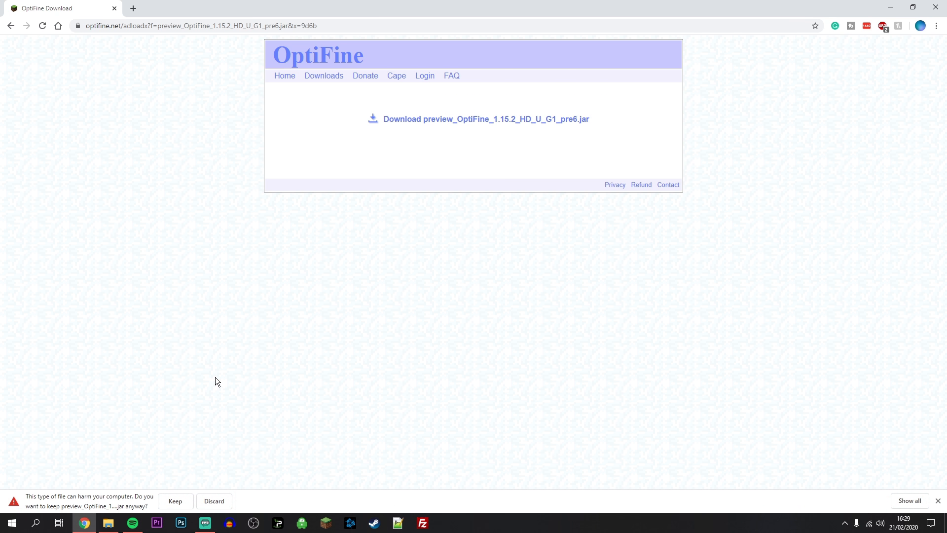
pyautogui.moveTo(107, 498)
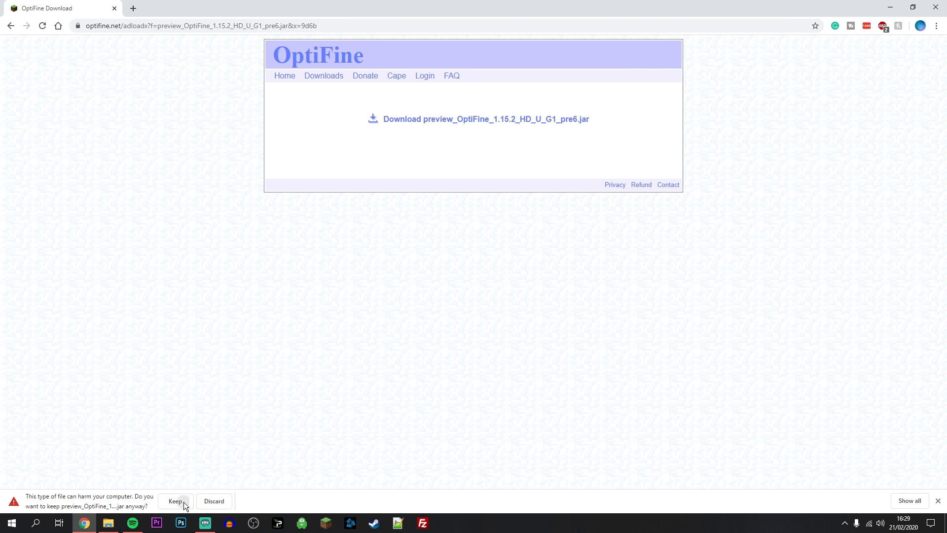
pyautogui.click(175, 501)
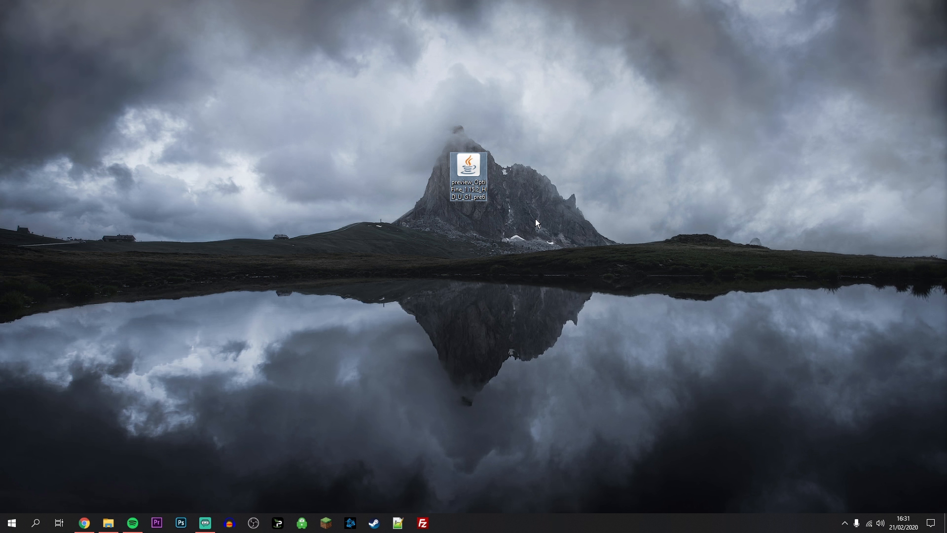
pyautogui.moveTo(547, 250)
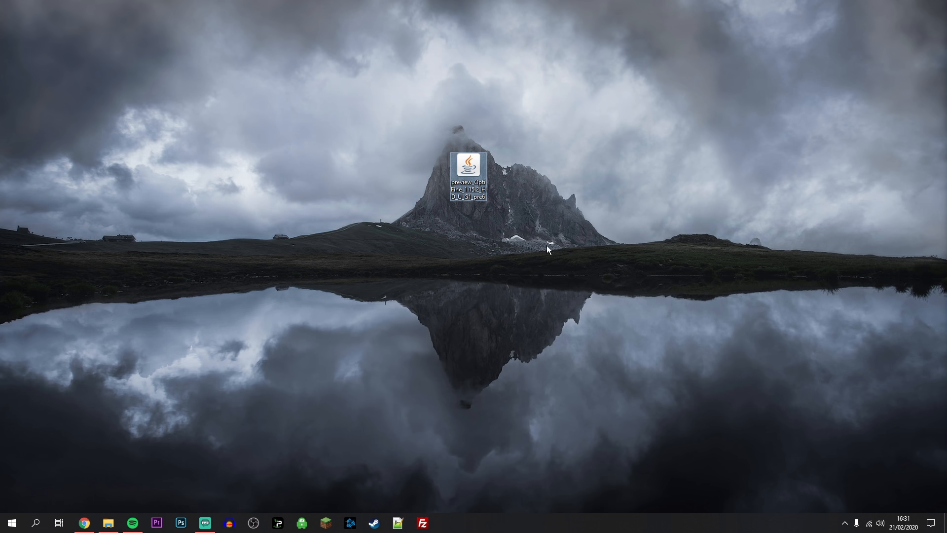
pyautogui.moveTo(508, 197)
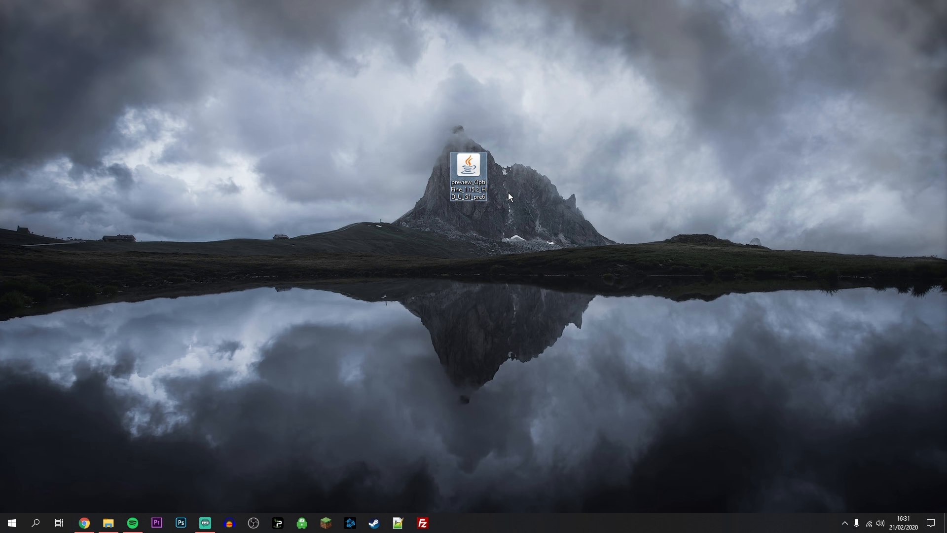
pyautogui.moveTo(470, 179)
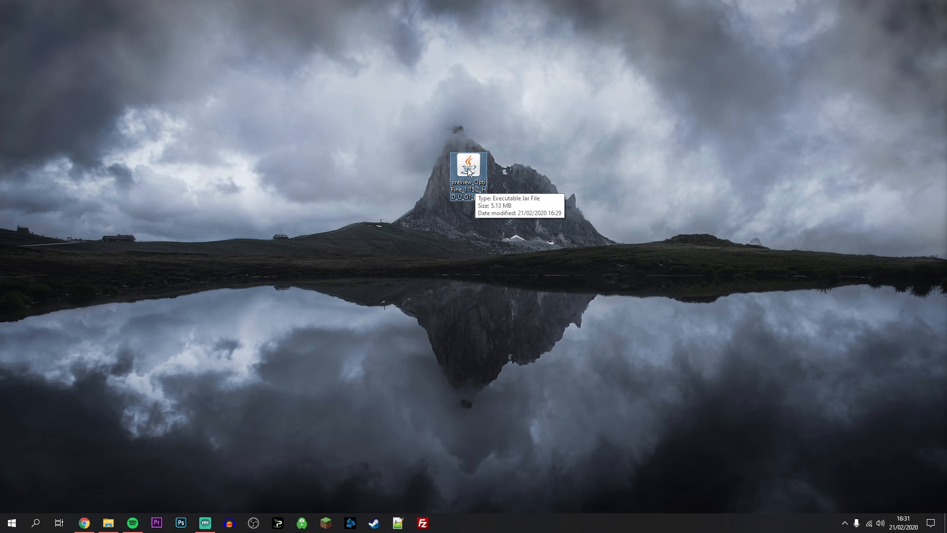
# - Run the OptiFine jar on the desktop with Java(TM) Platform SE binary
pyautogui.rightClick(467, 161)
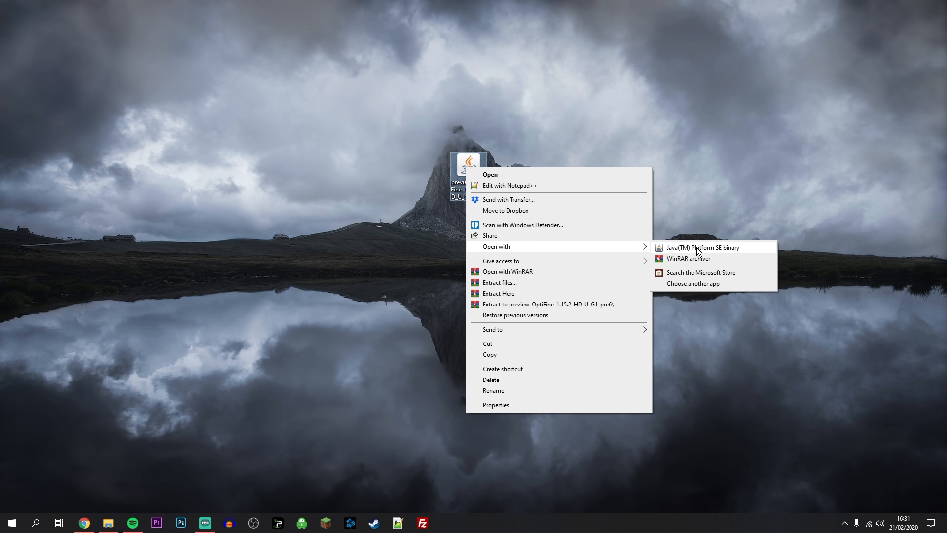
pyautogui.click(701, 247)
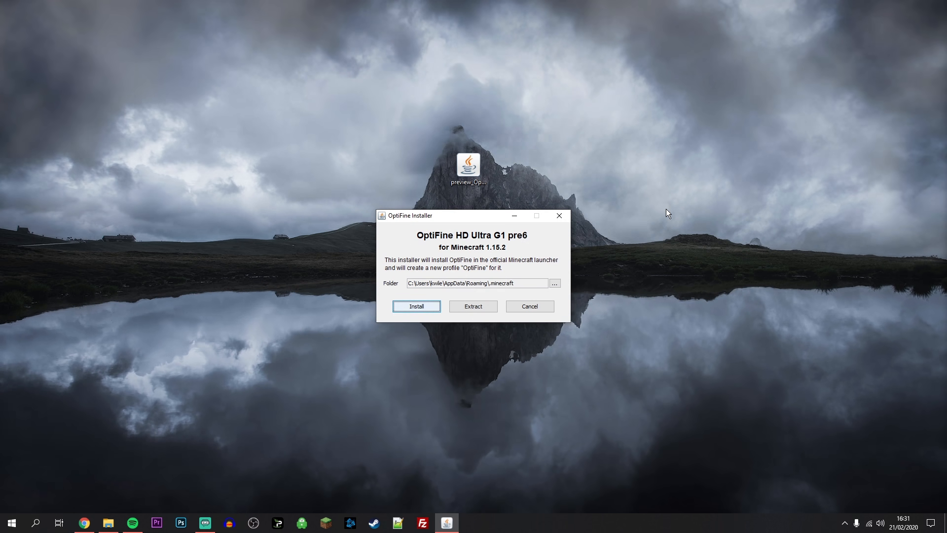
pyautogui.moveTo(513, 216)
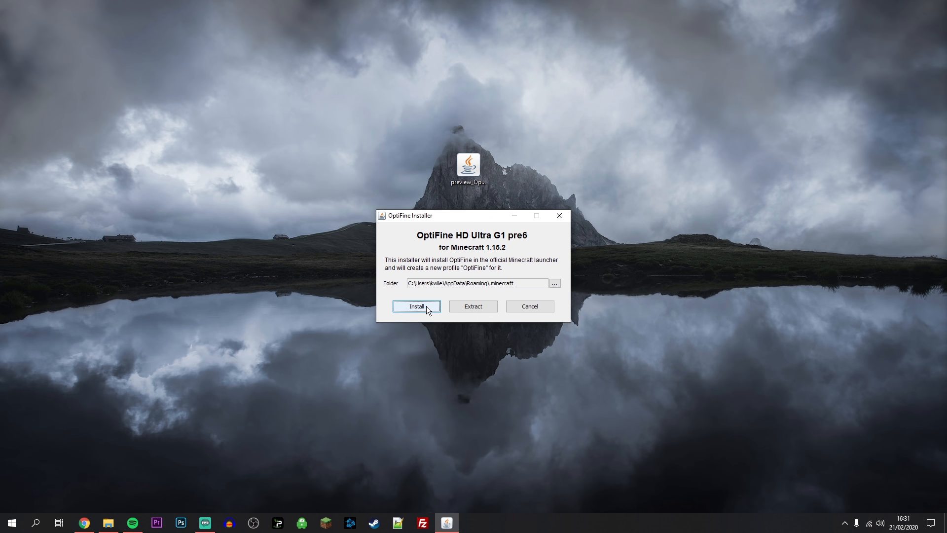
# - Install OptiFine HD Ultra G1 pre6 into the Minecraft folder and confirm the success message
pyautogui.click(416, 305)
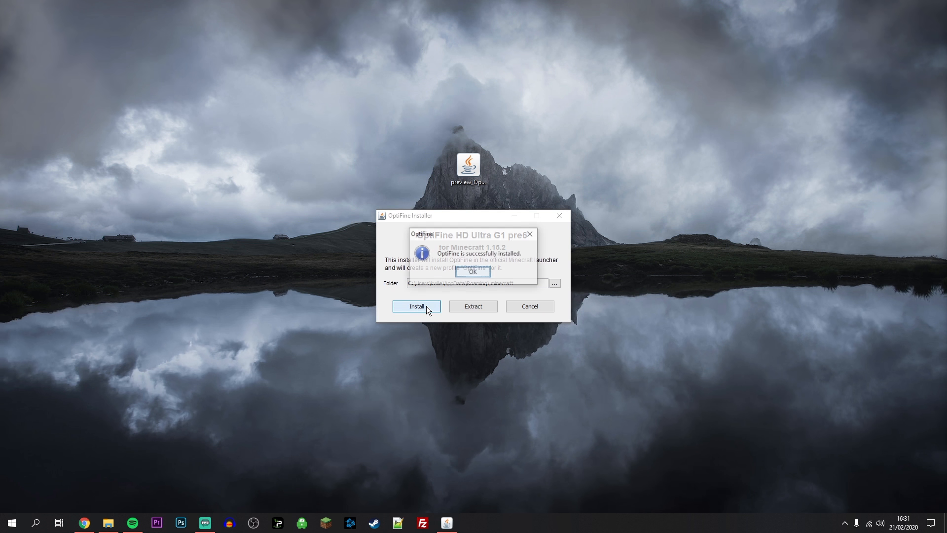
pyautogui.click(416, 306)
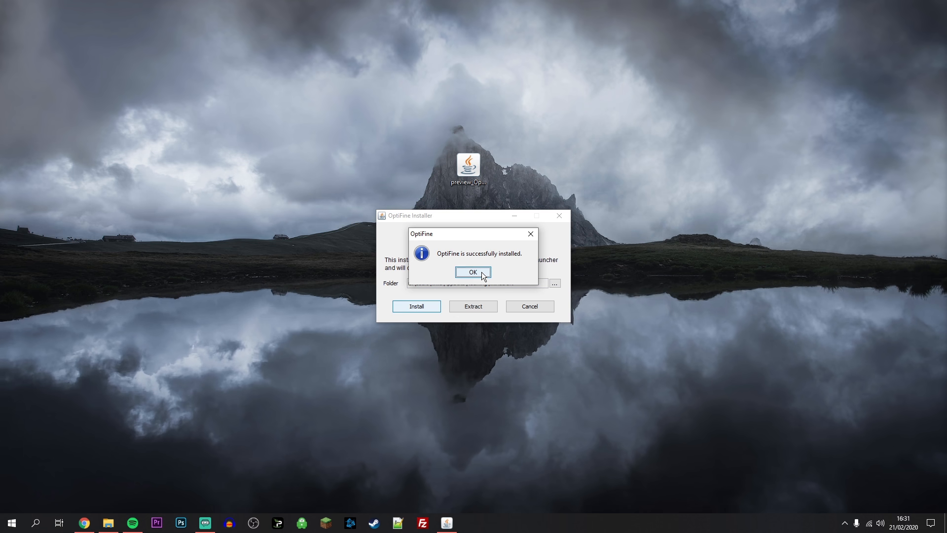
pyautogui.click(472, 272)
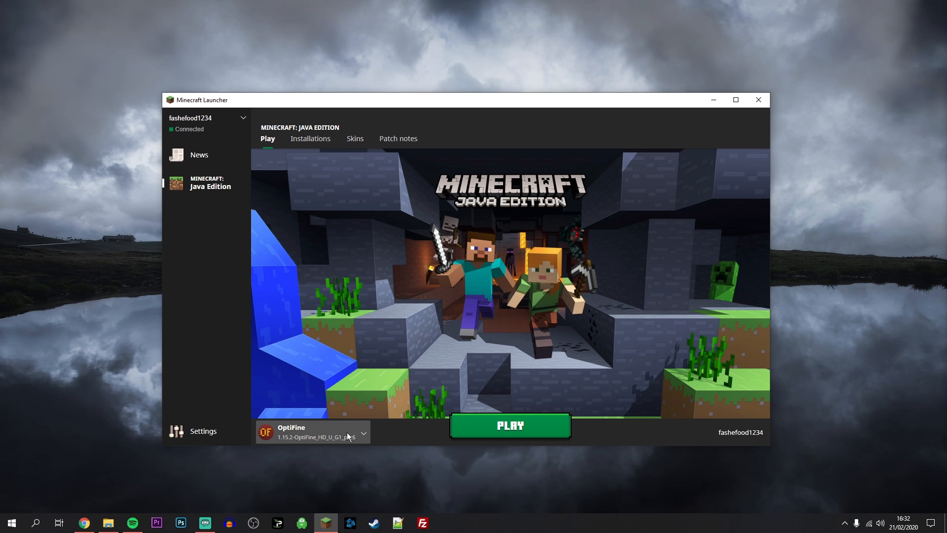
# - Choose the OptiFine 1.15.2 profile and launch Minecraft with it
pyautogui.click(362, 433)
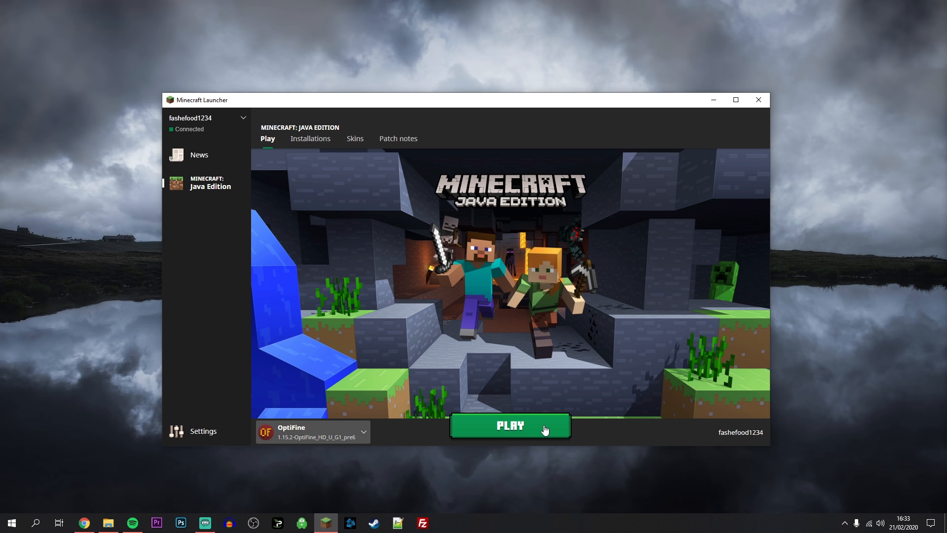
pyautogui.click(509, 424)
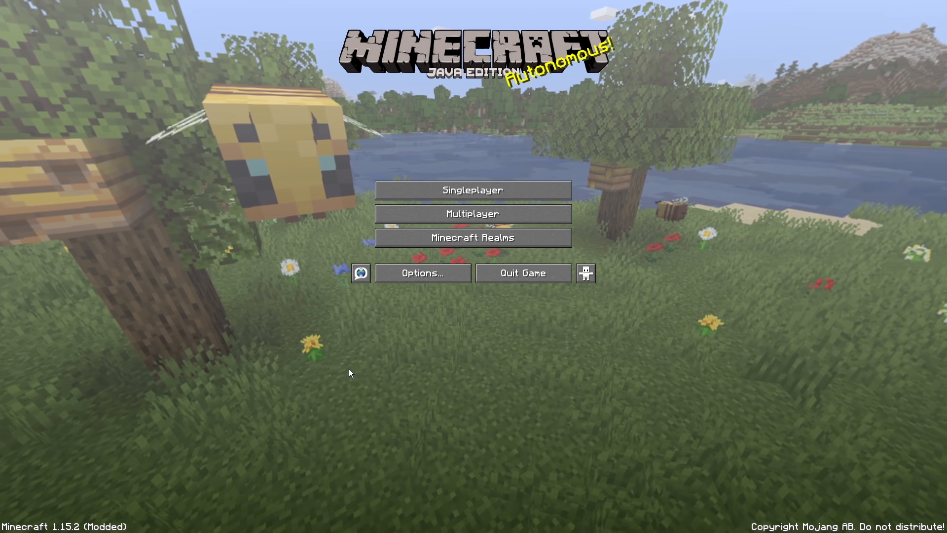
# - From the title screen, reach Video Settings showing OptiFine's extra graphics options
pyautogui.click(421, 273)
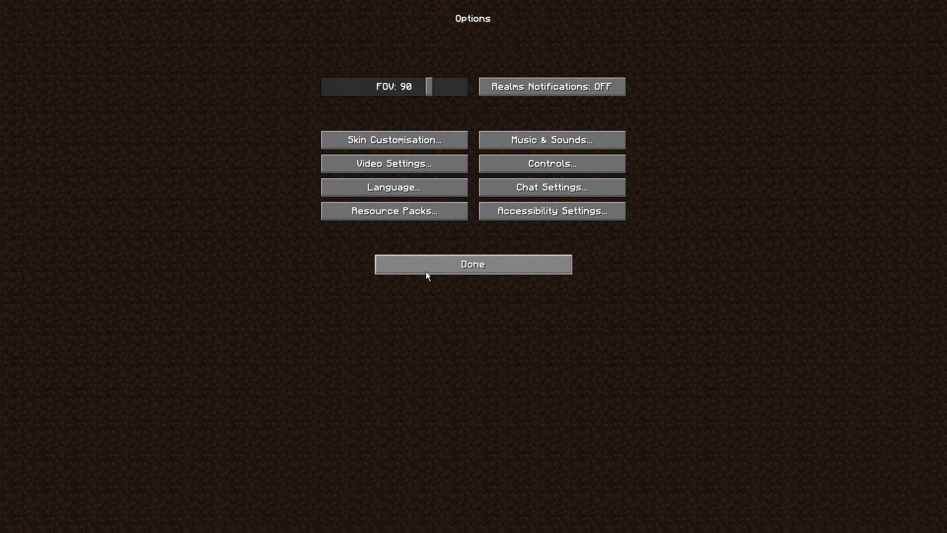
pyautogui.click(394, 163)
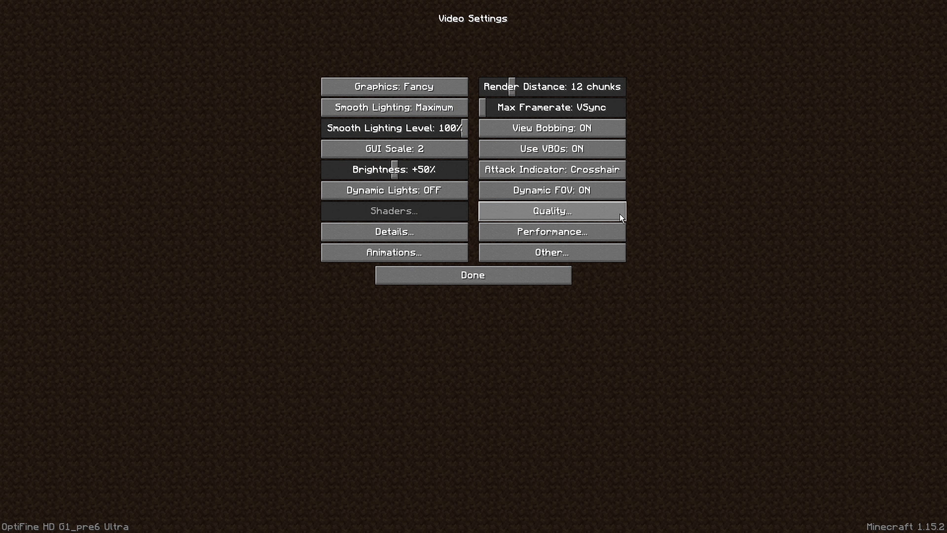
pyautogui.moveTo(710, 138)
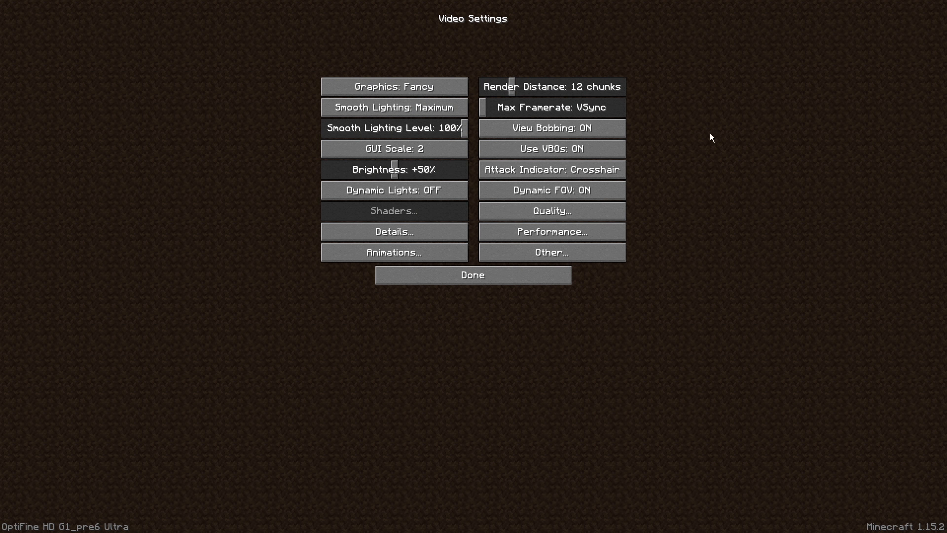
pyautogui.moveTo(682, 147)
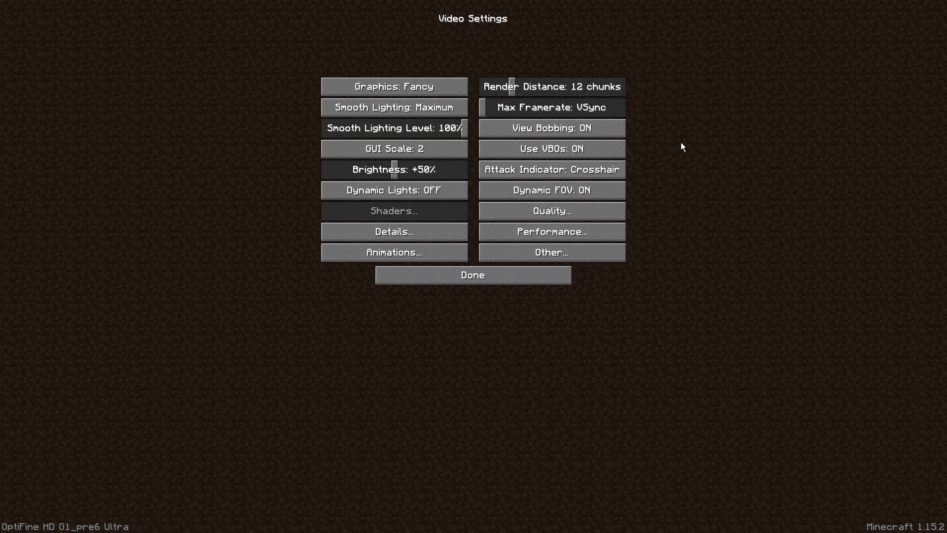
pyautogui.moveTo(635, 127)
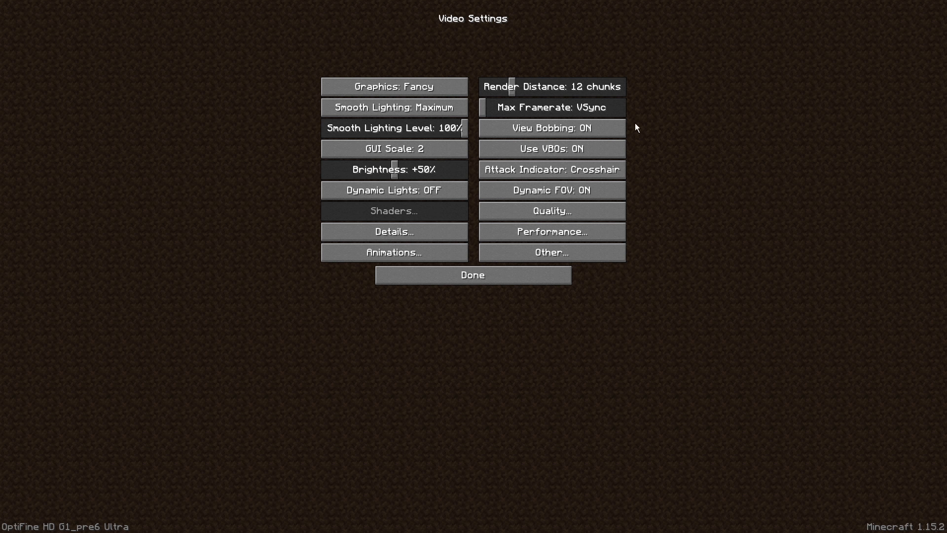
pyautogui.moveTo(665, 225)
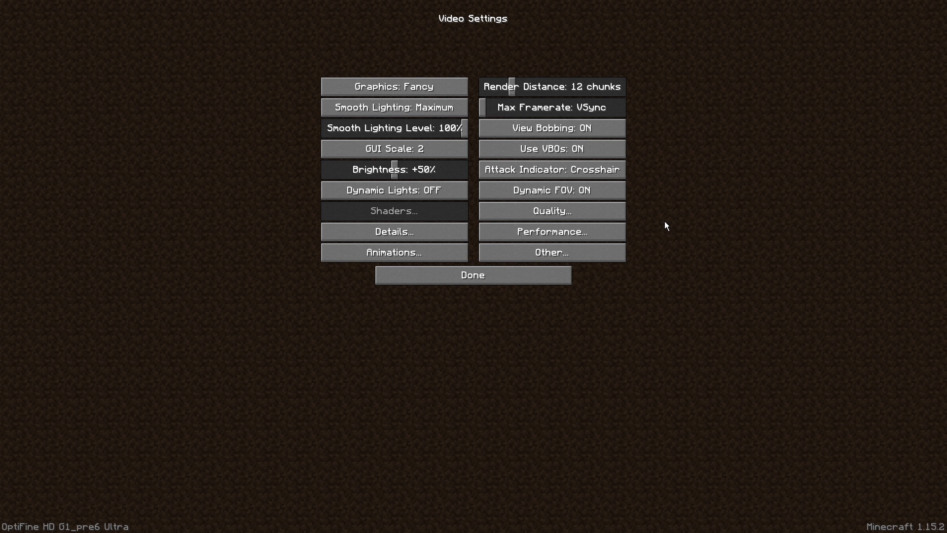